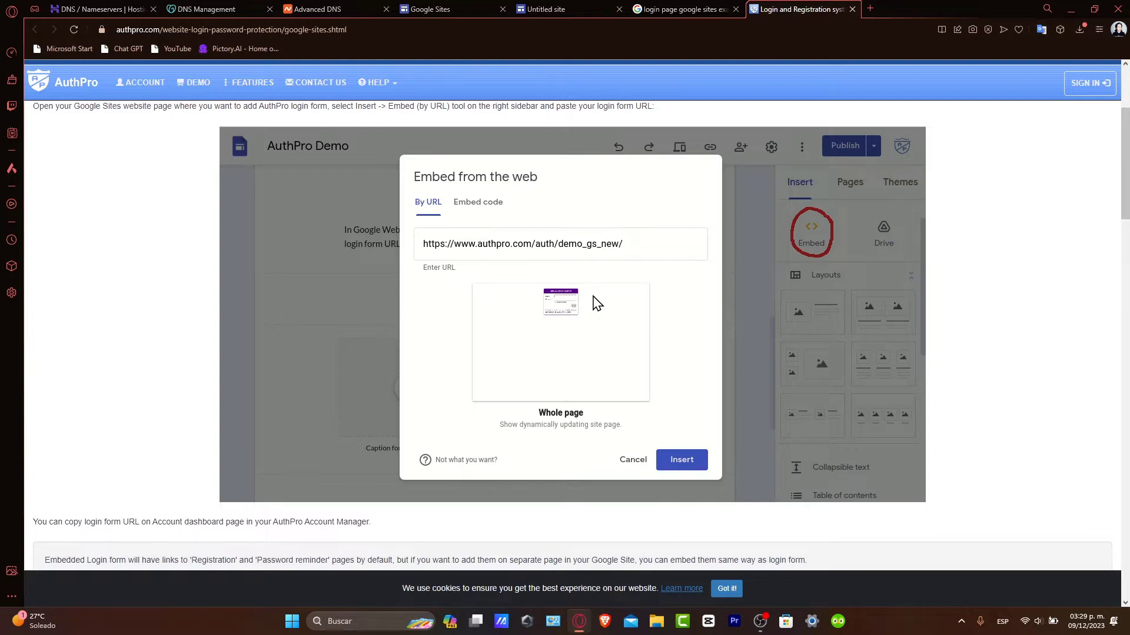
# Switch to the 'Untitled site' tab to resume editing the Tech Express website
pyautogui.click(433, 9)
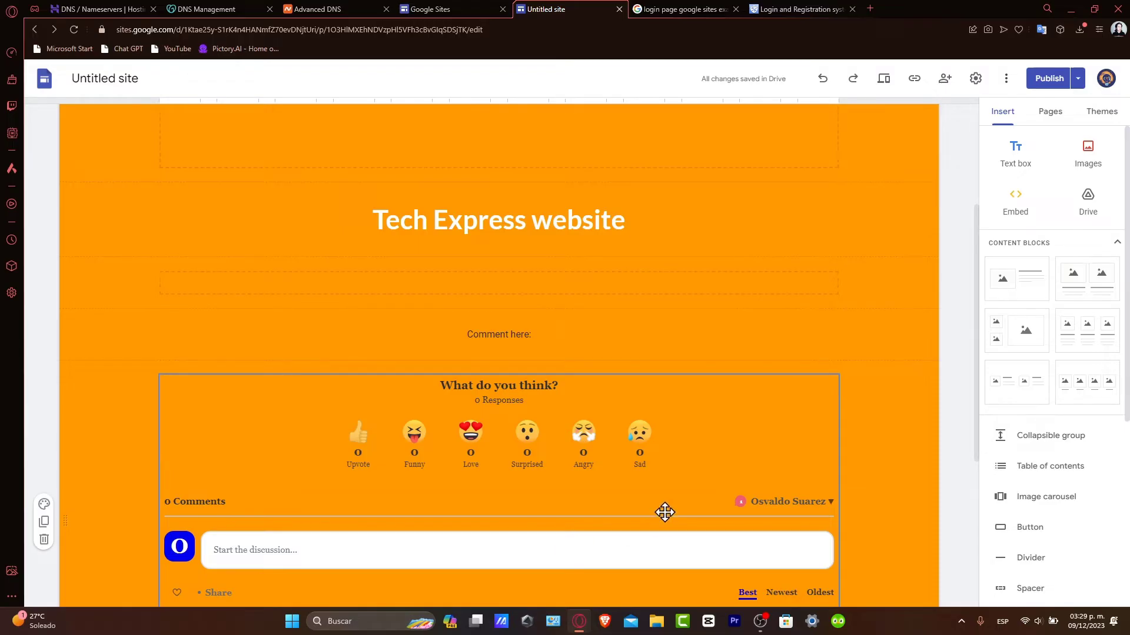
pyautogui.moveTo(778, 452)
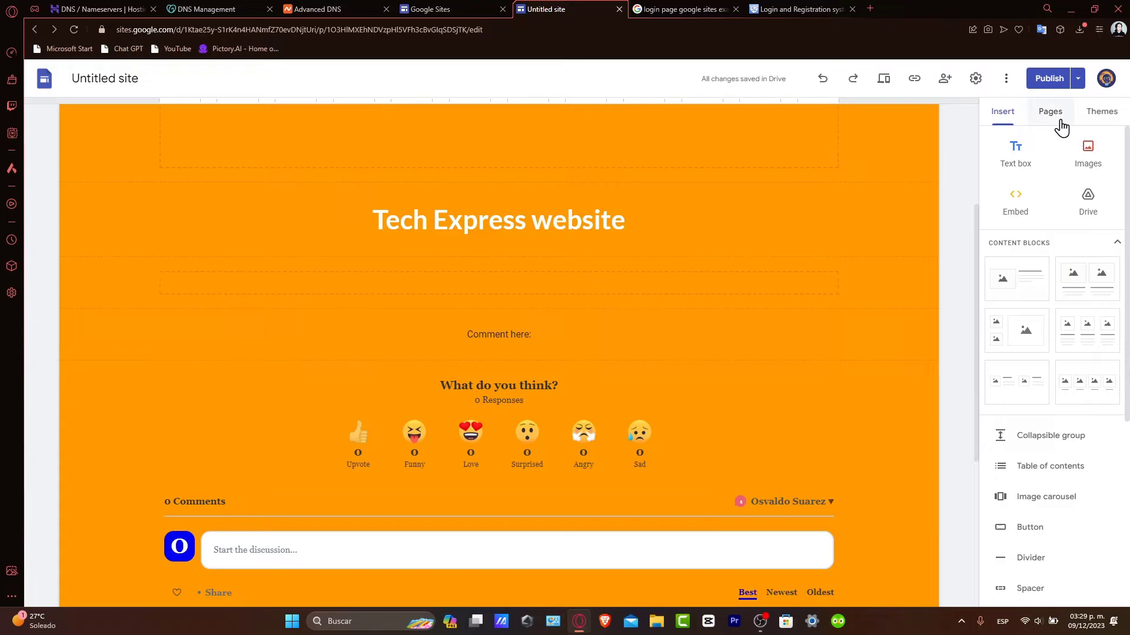
# Add a new site page named 'Login' from the Pages panel
pyautogui.click(1050, 111)
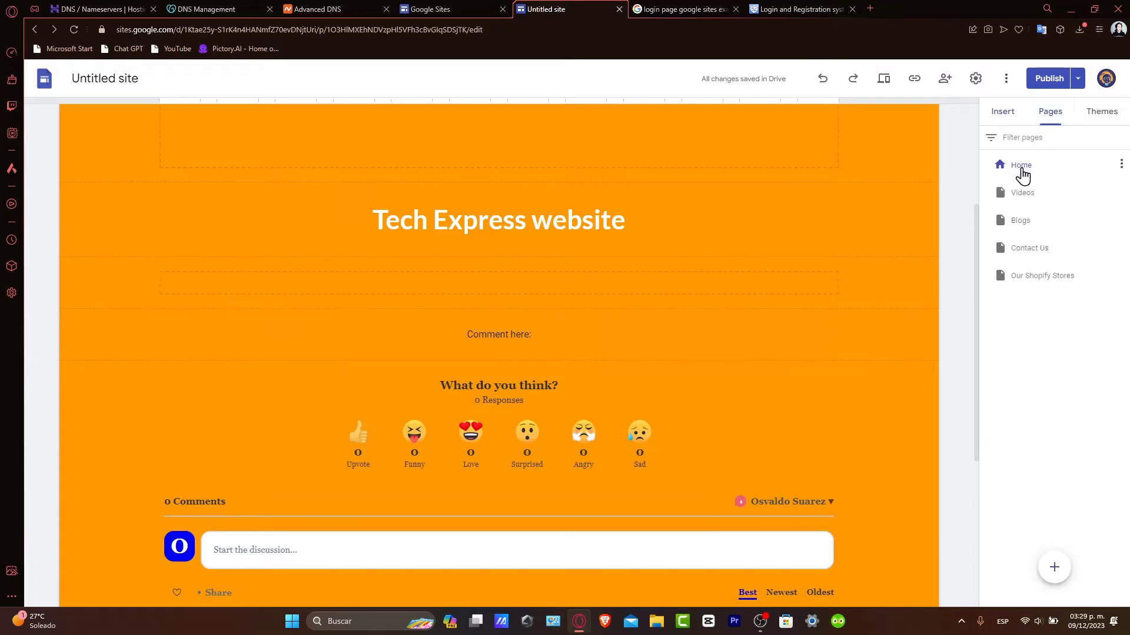
pyautogui.click(1052, 567)
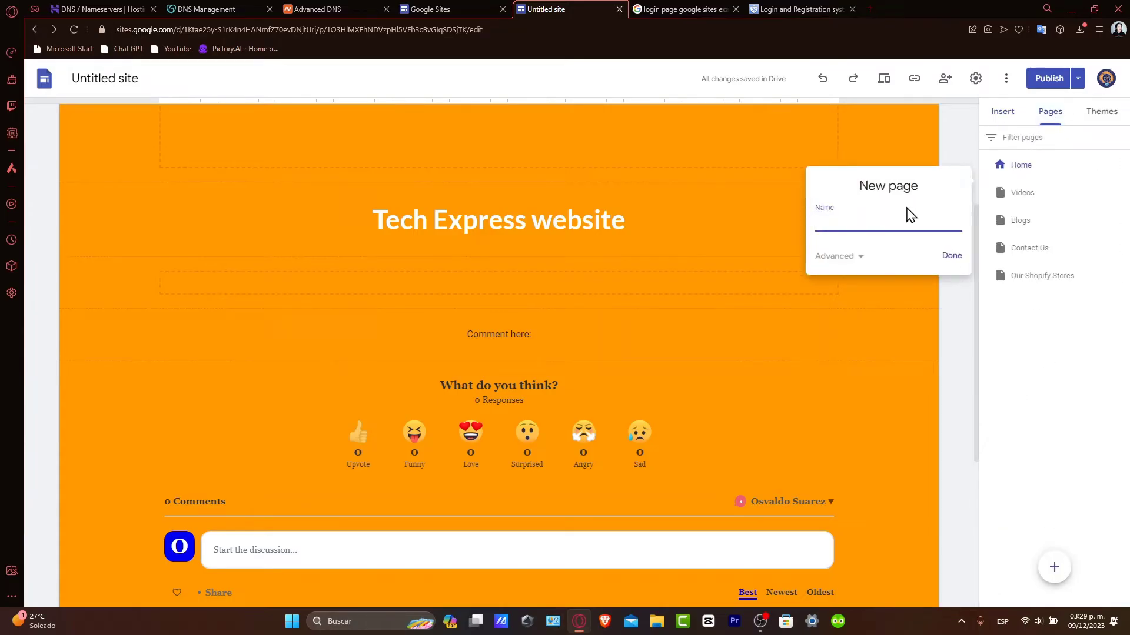
pyautogui.write('Login')
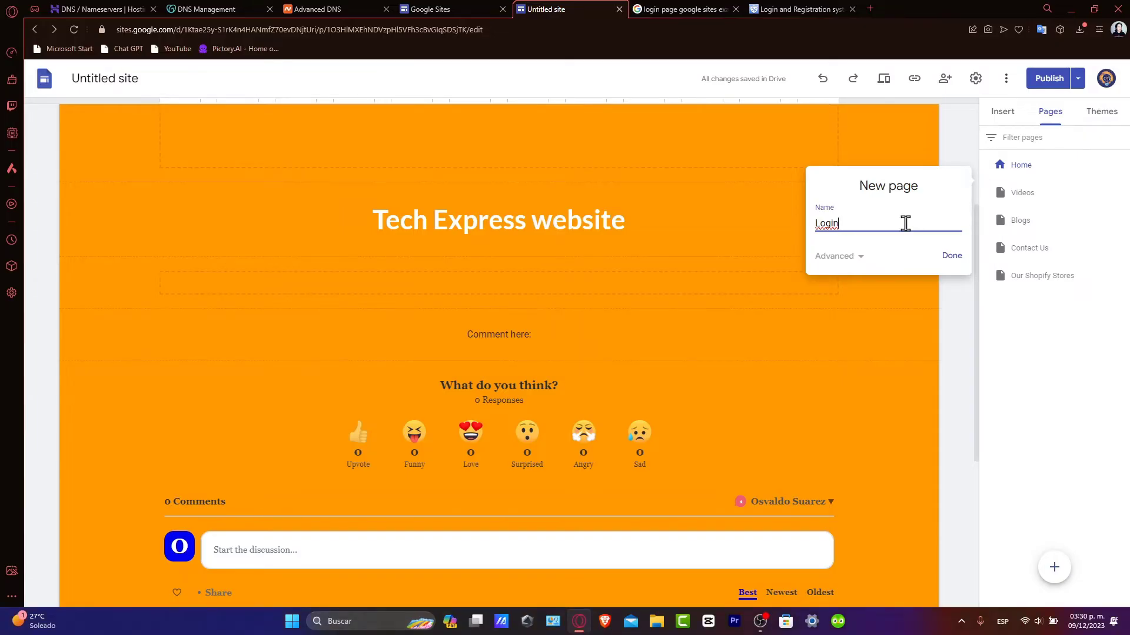
pyautogui.click(951, 256)
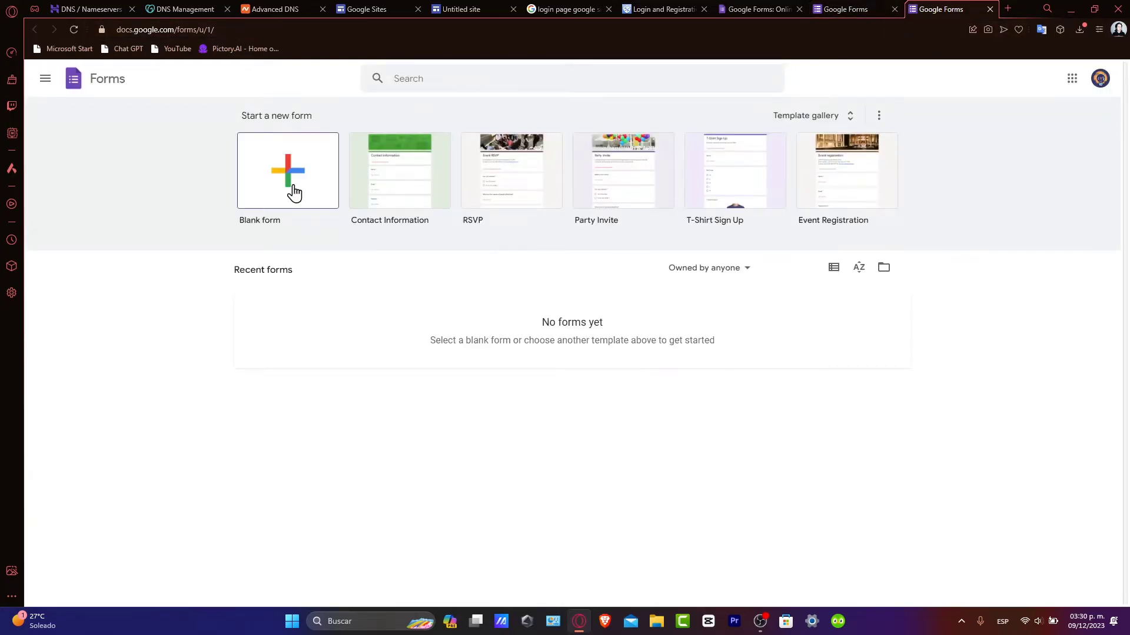
# Create a blank Google Form titled 'Access Request'
pyautogui.click(286, 171)
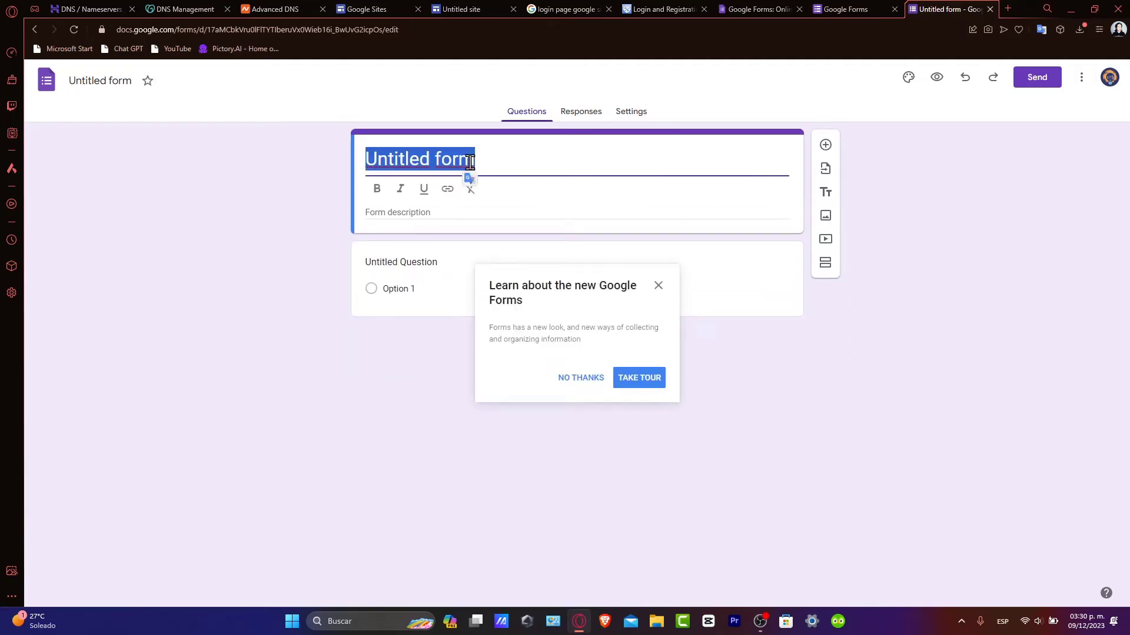
pyautogui.write('Access')
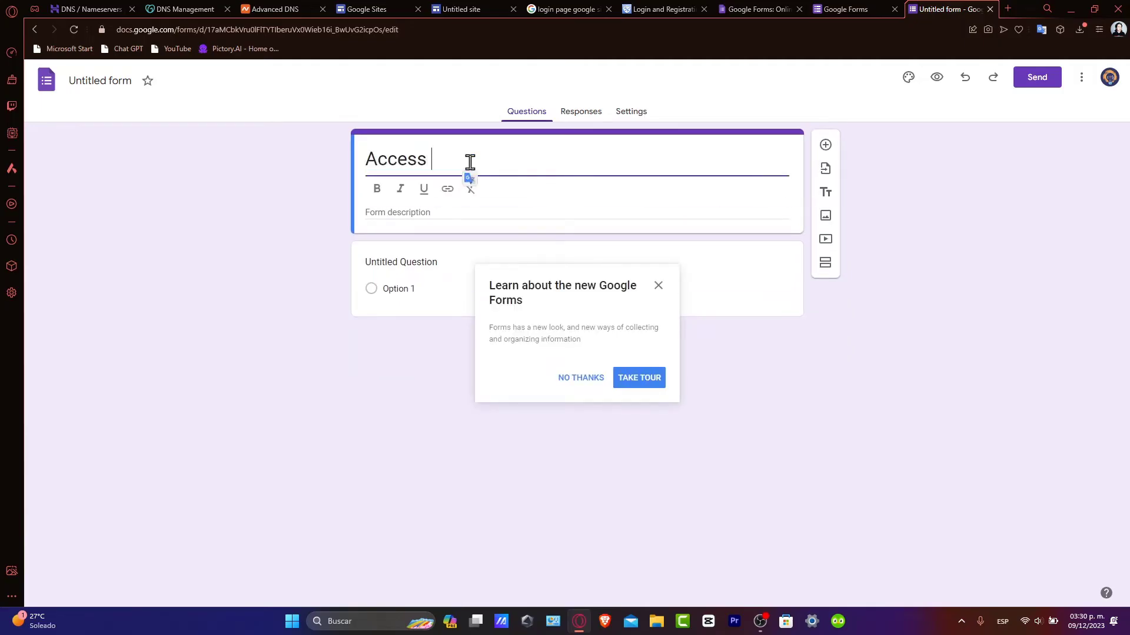
pyautogui.write('Request')
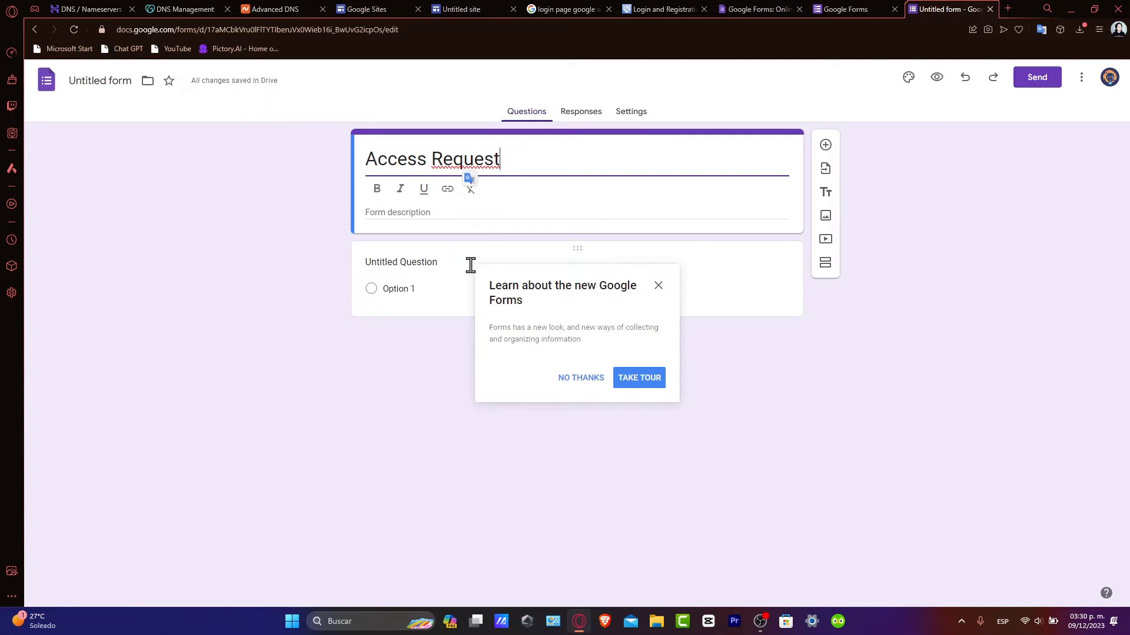
# Add description 'passcode to enter the website' and a short-answer Passcode question, then open Send
pyautogui.write('passcode to enter the website')
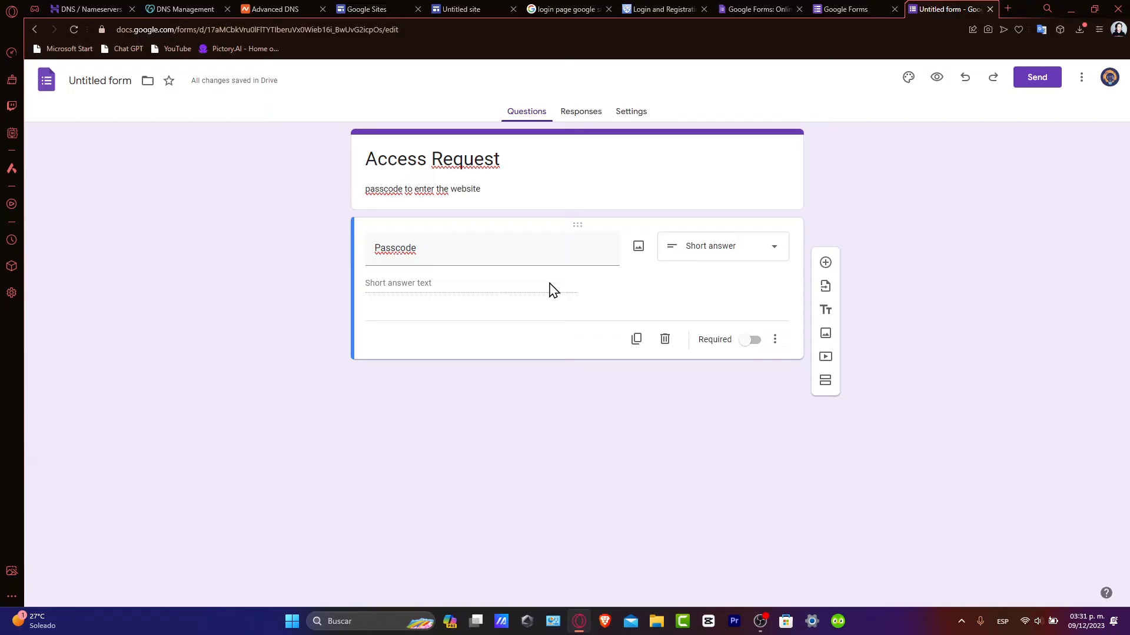
pyautogui.click(1037, 77)
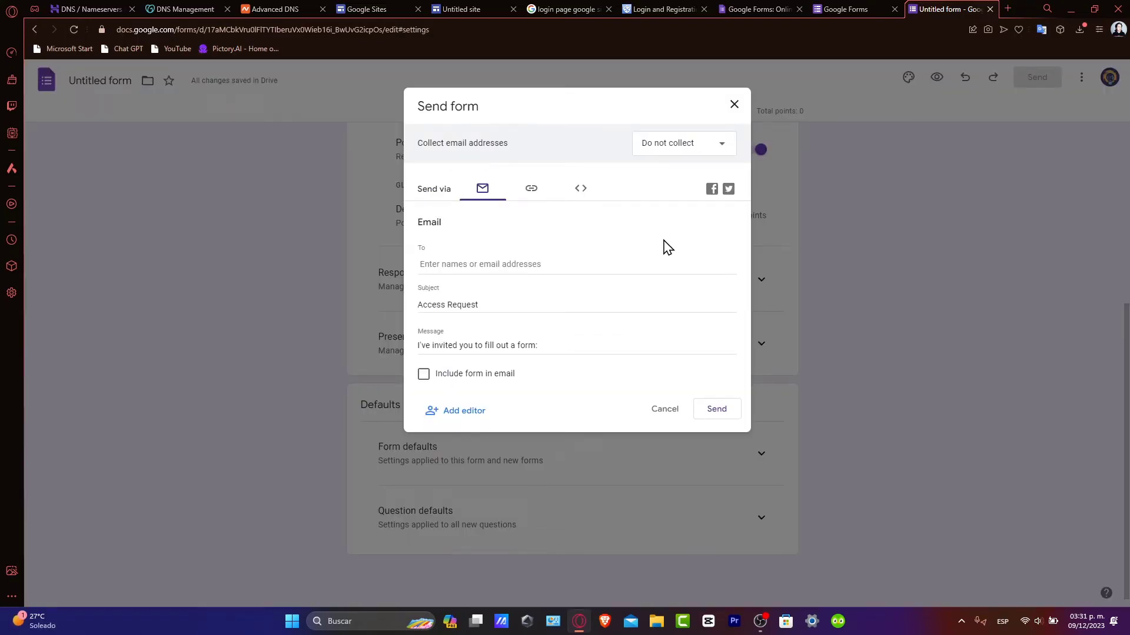
# Bring up the form's embed HTML code, then switch to the Google Forms home tab
pyautogui.click(530, 188)
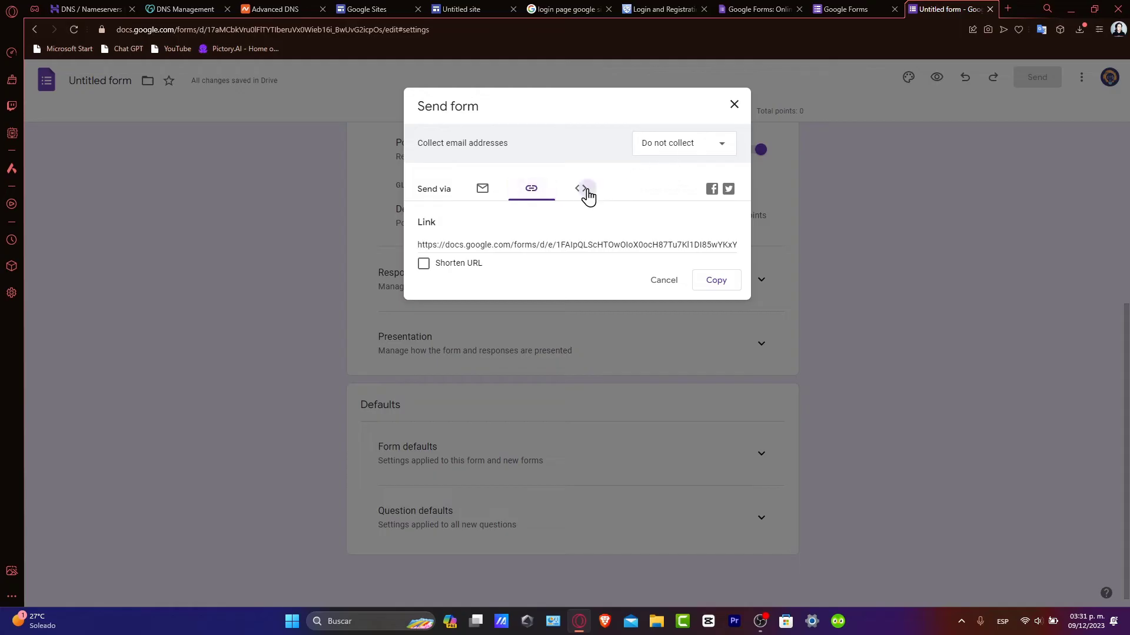
pyautogui.click(581, 188)
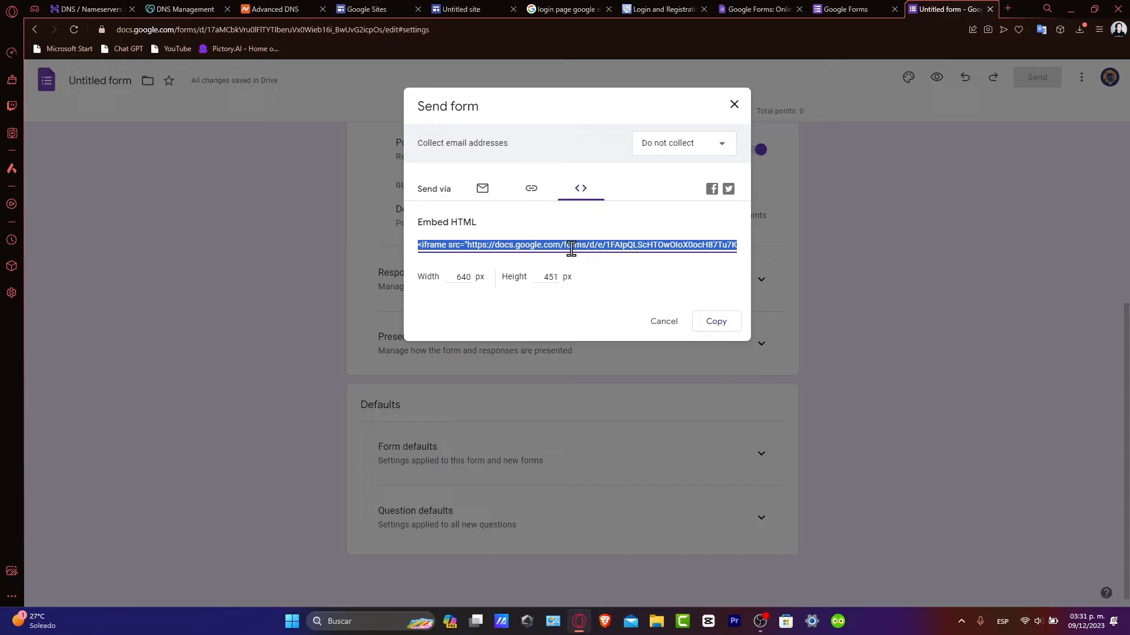
pyautogui.moveTo(854, 9)
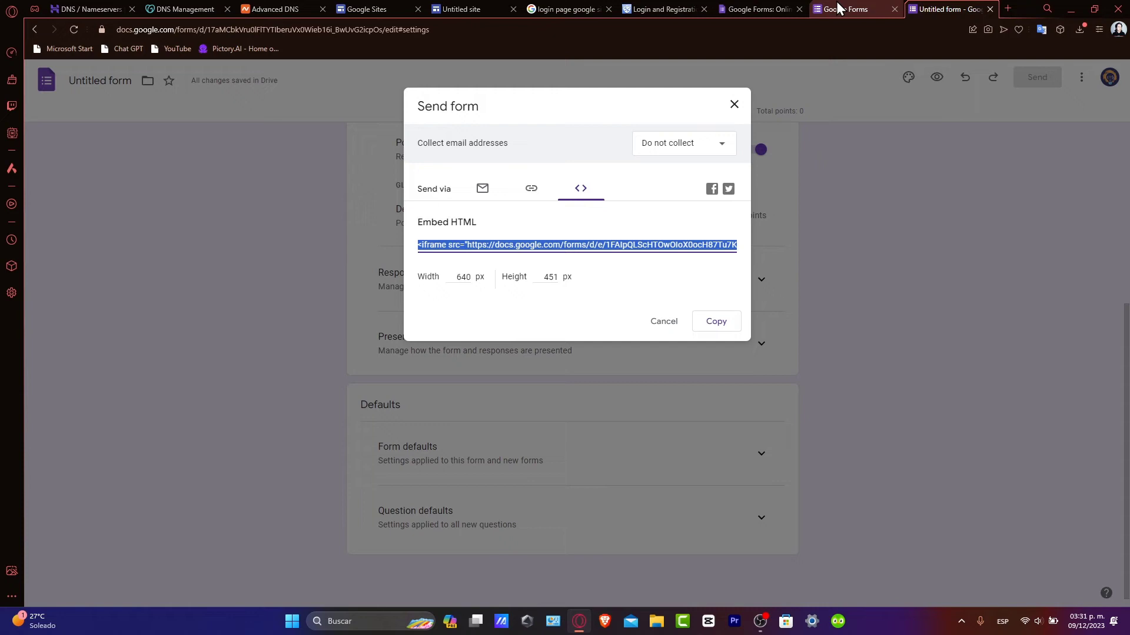
pyautogui.click(851, 8)
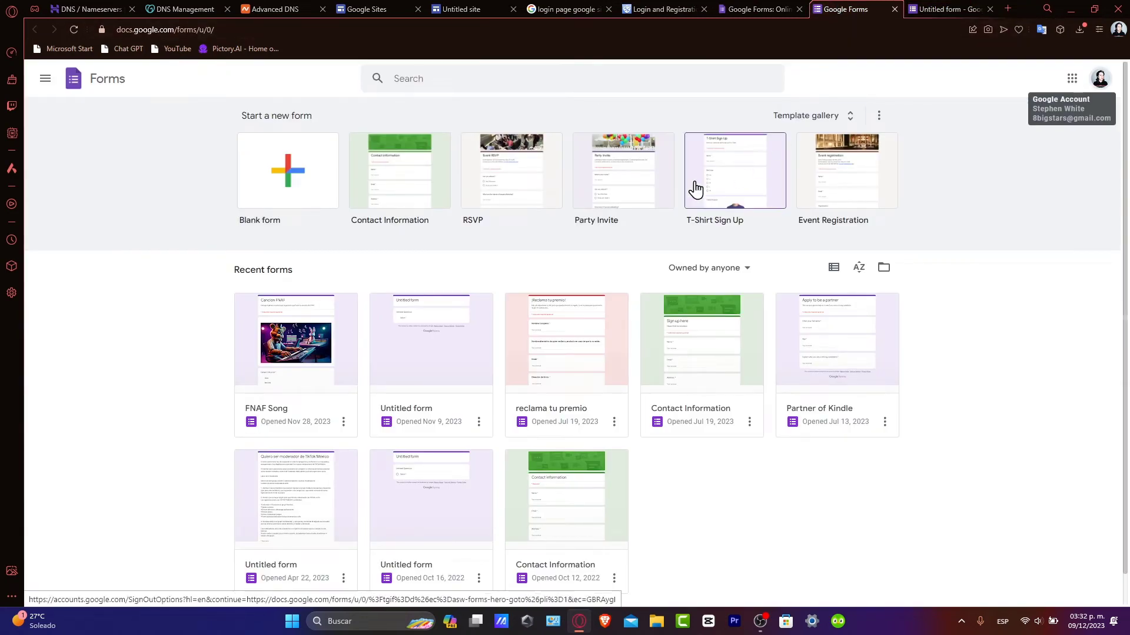
# Back in the site editor, create a page named 'Access Total'
pyautogui.click(468, 9)
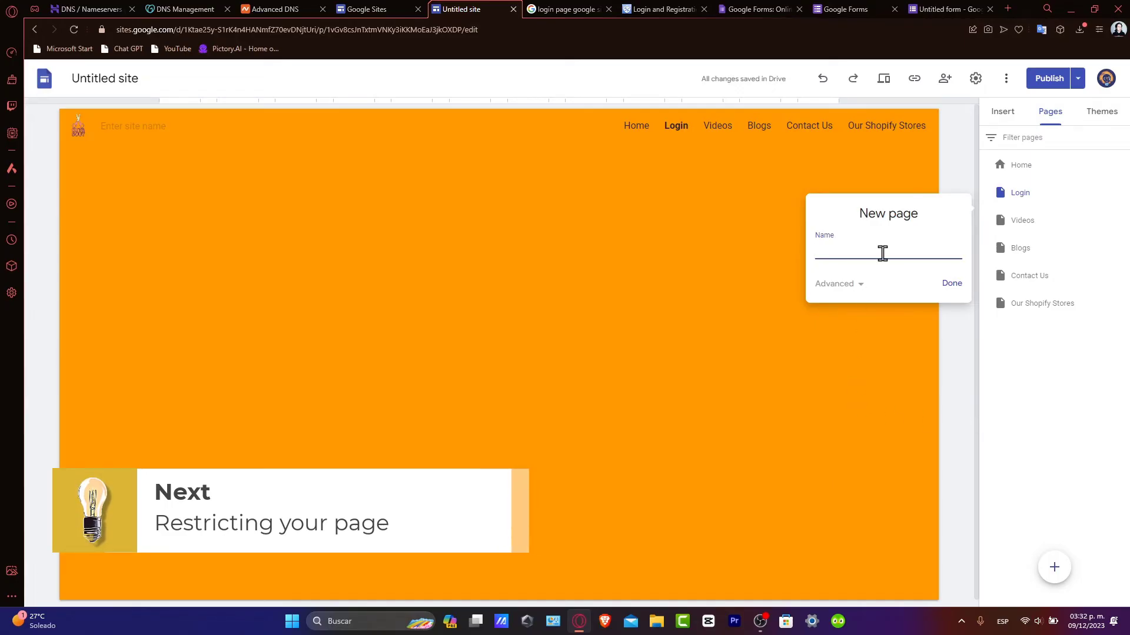
pyautogui.write('Acces')
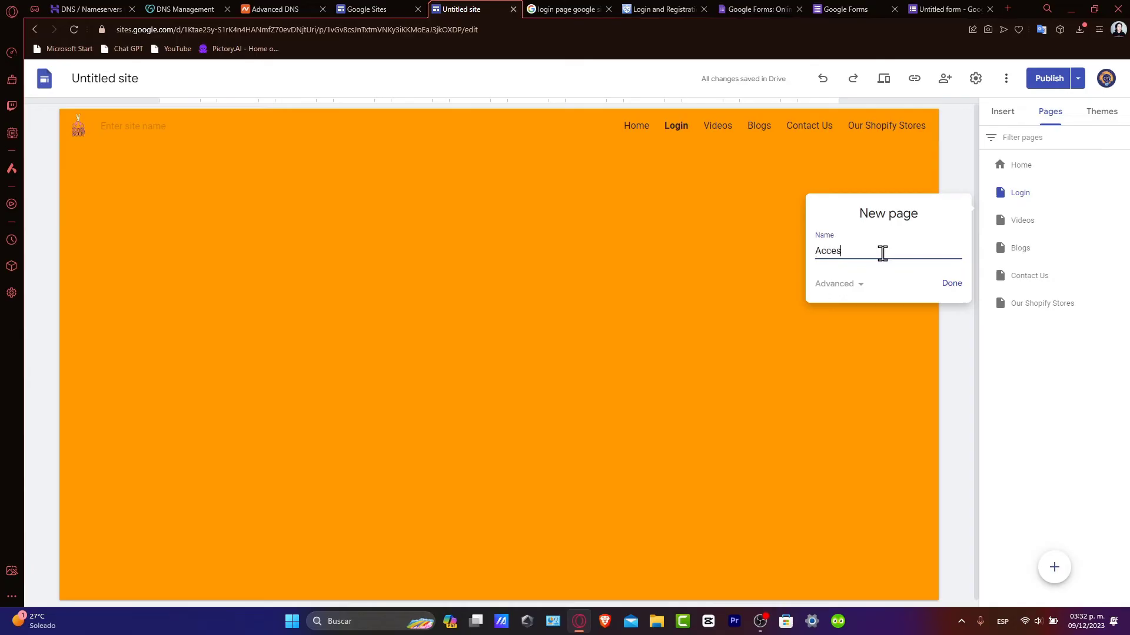
pyautogui.click(950, 283)
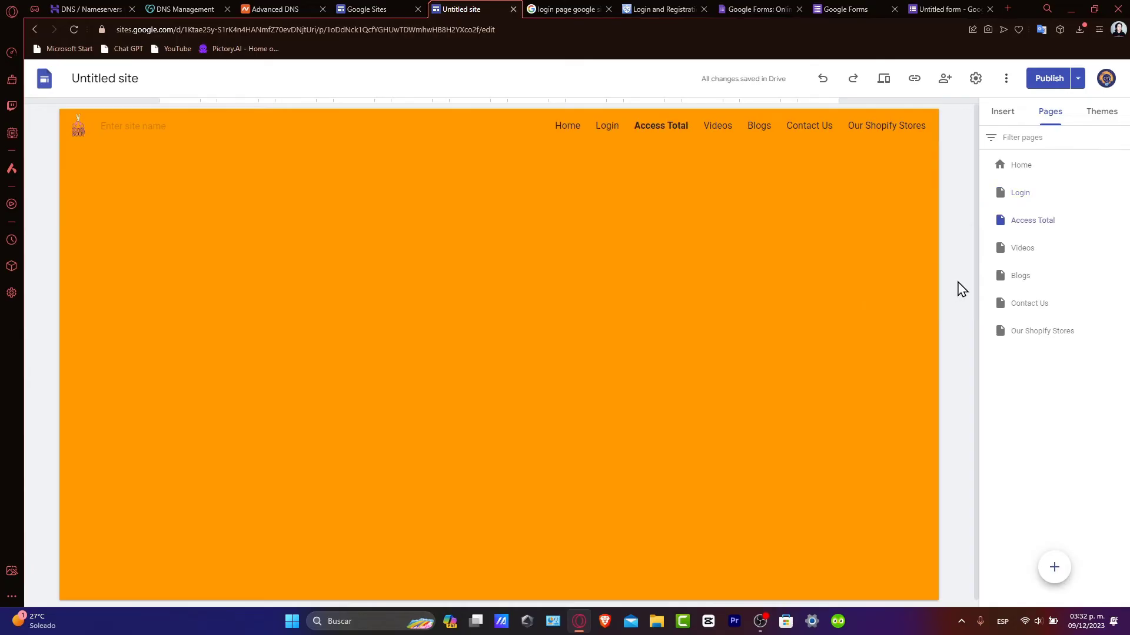
pyautogui.moveTo(957, 289)
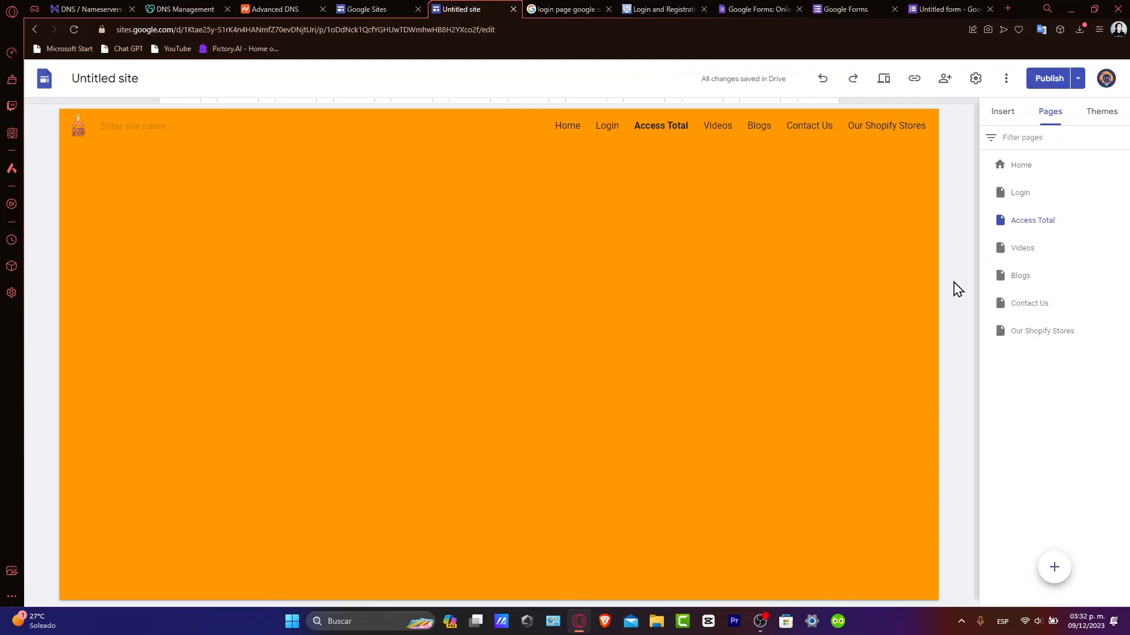
pyautogui.click(1020, 192)
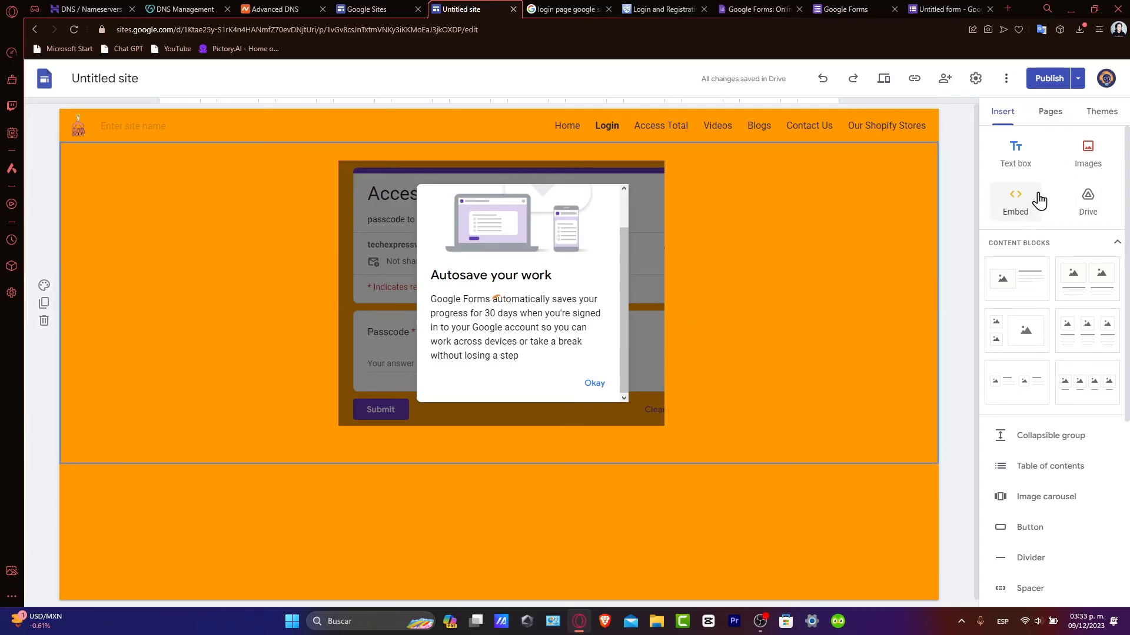
# Open the empty Access Total page from the Pages panel
pyautogui.click(1050, 112)
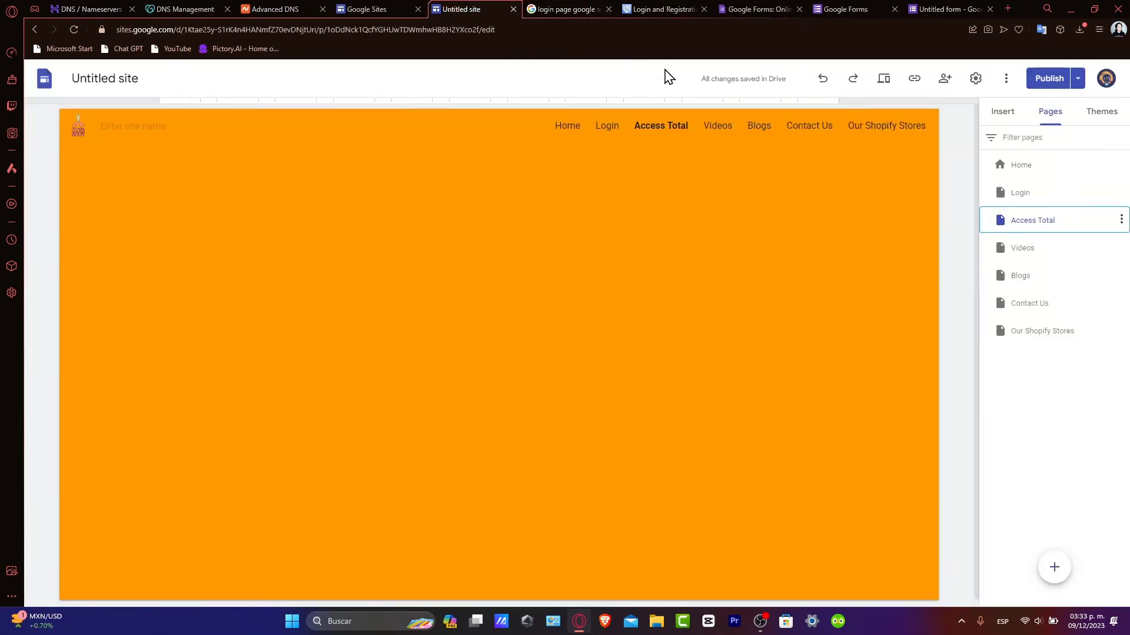
# Hide Access Total from site navigation and go back to the Login page
pyautogui.click(1119, 220)
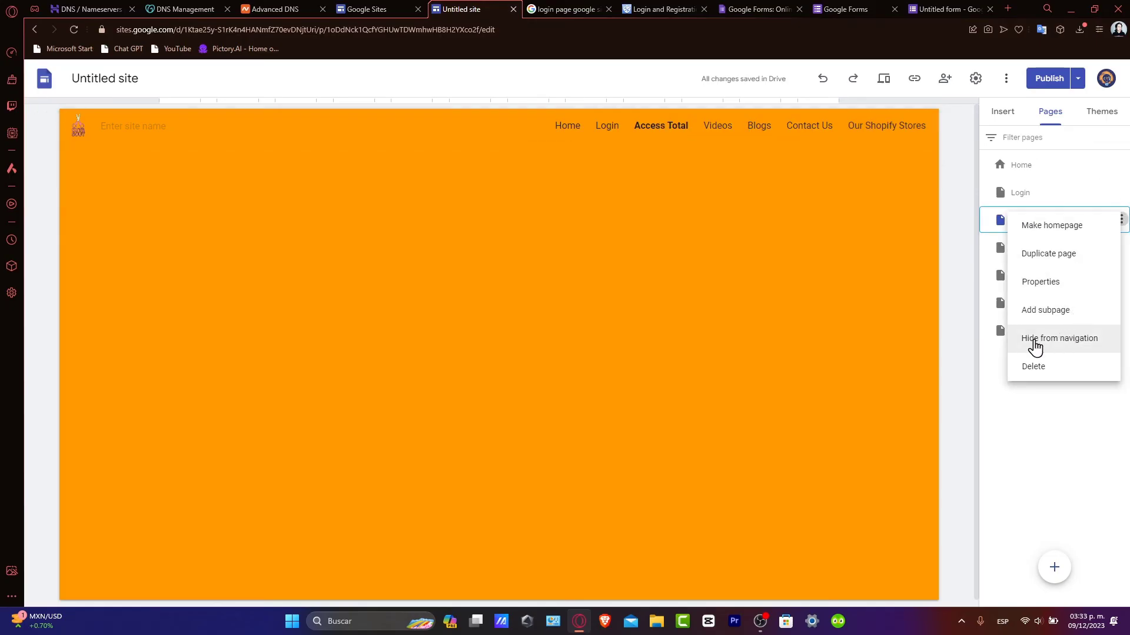
pyautogui.click(1059, 338)
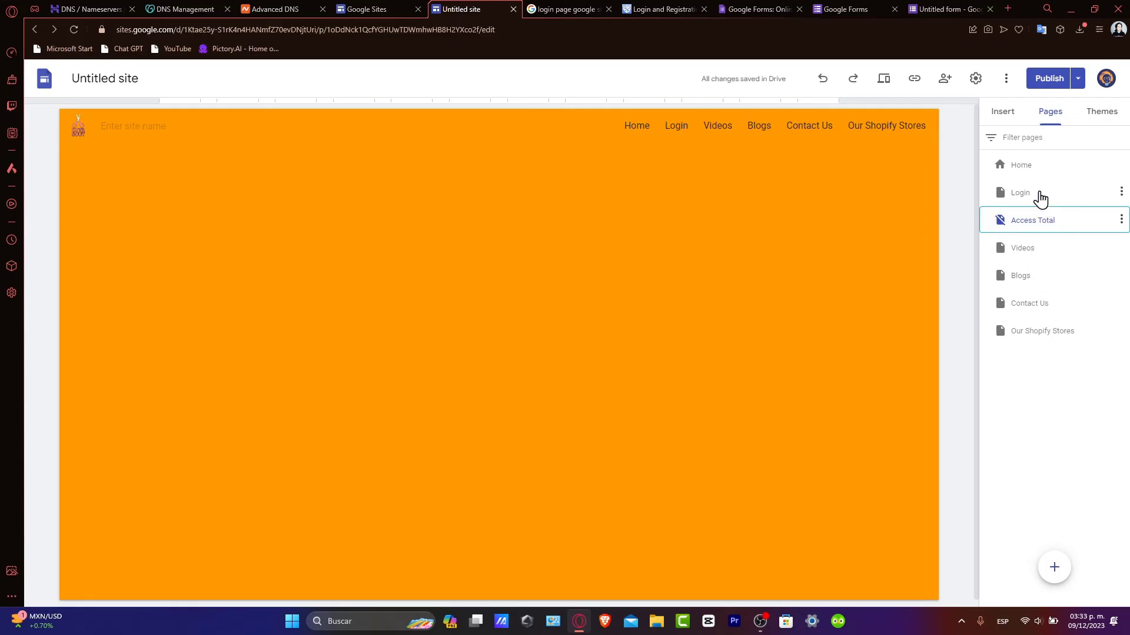
pyautogui.click(1020, 192)
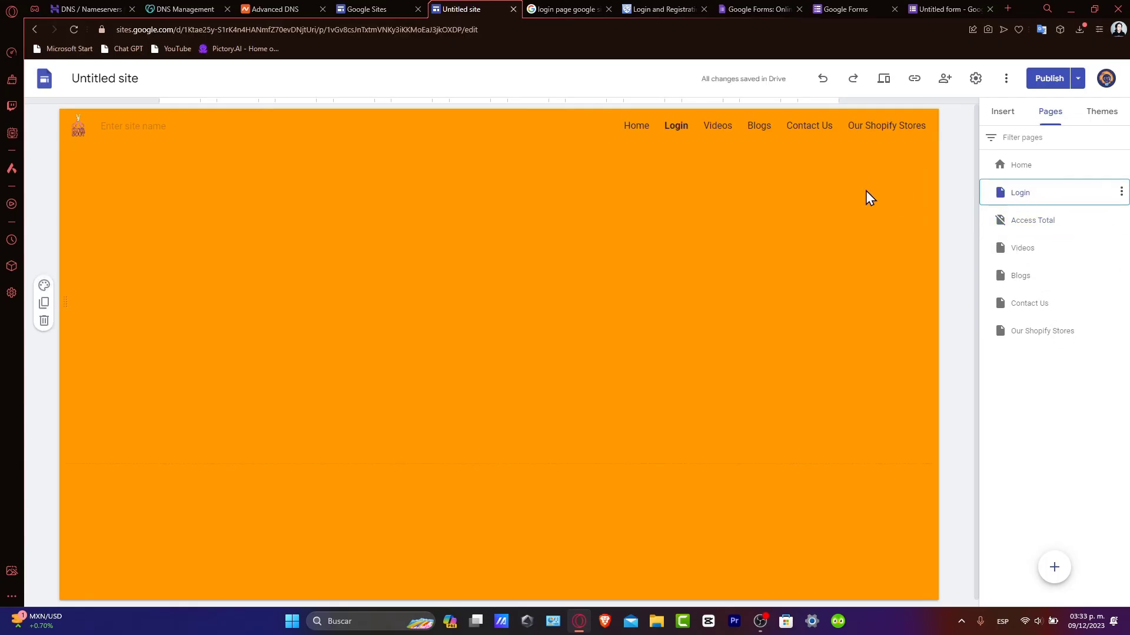